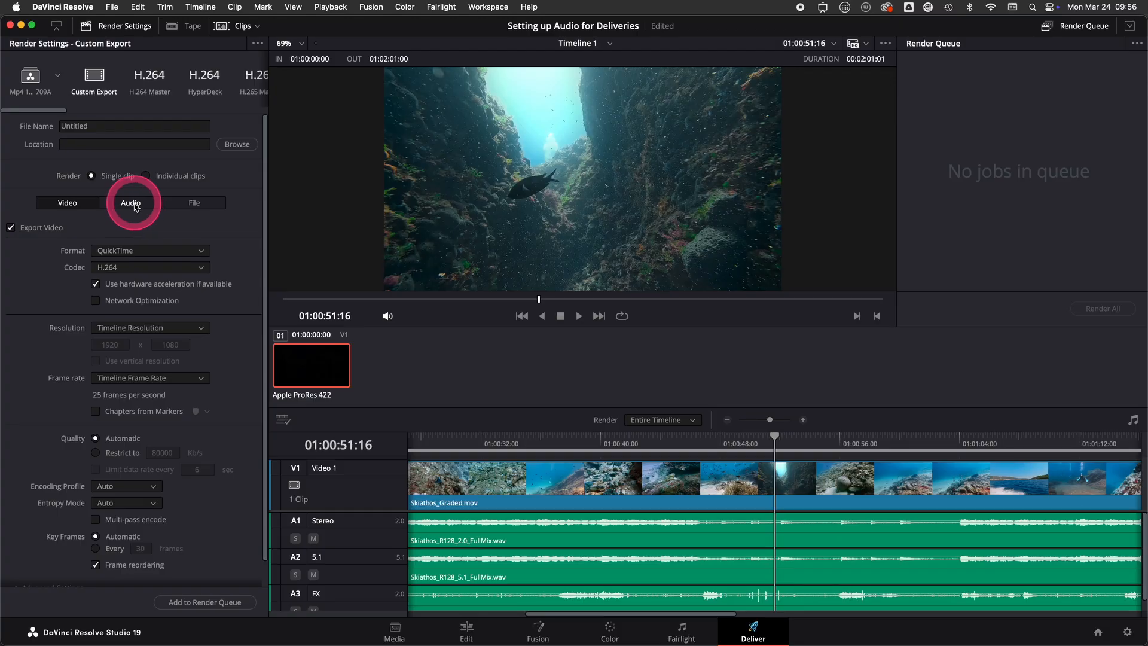
- Set render audio Output Track 1 to the 5.1 mix and add Output Track 2 as Stereo
{"action": "left_click", "coordinate": [134, 203]}
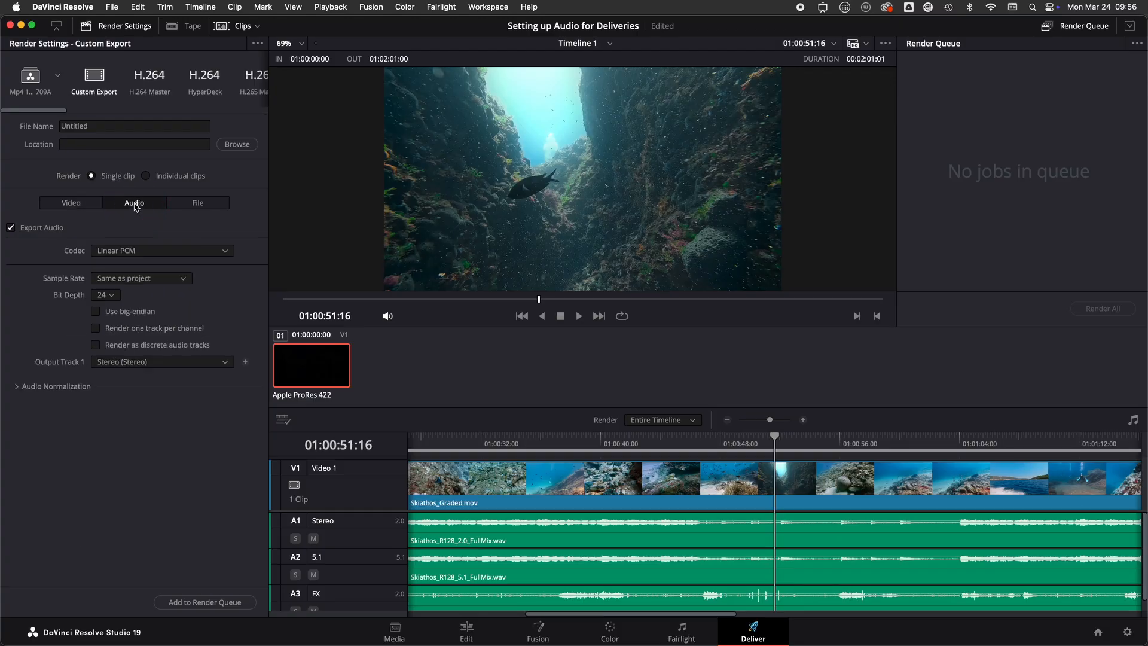
{"action": "left_click", "coordinate": [161, 362]}
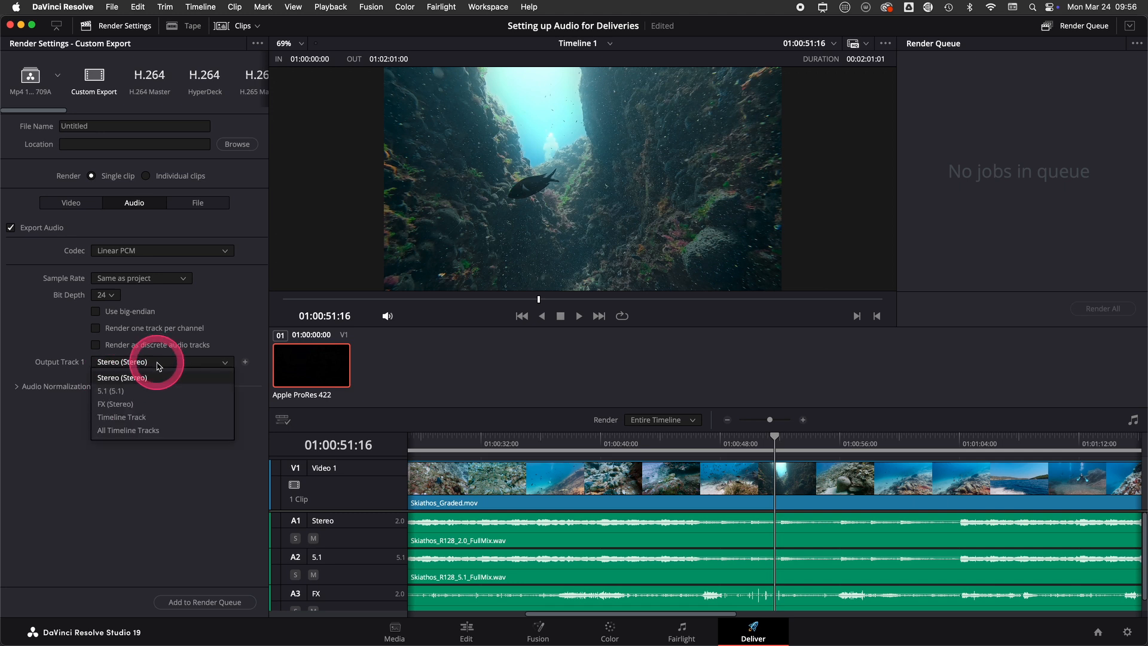
{"action": "mouse_move", "coordinate": [117, 403]}
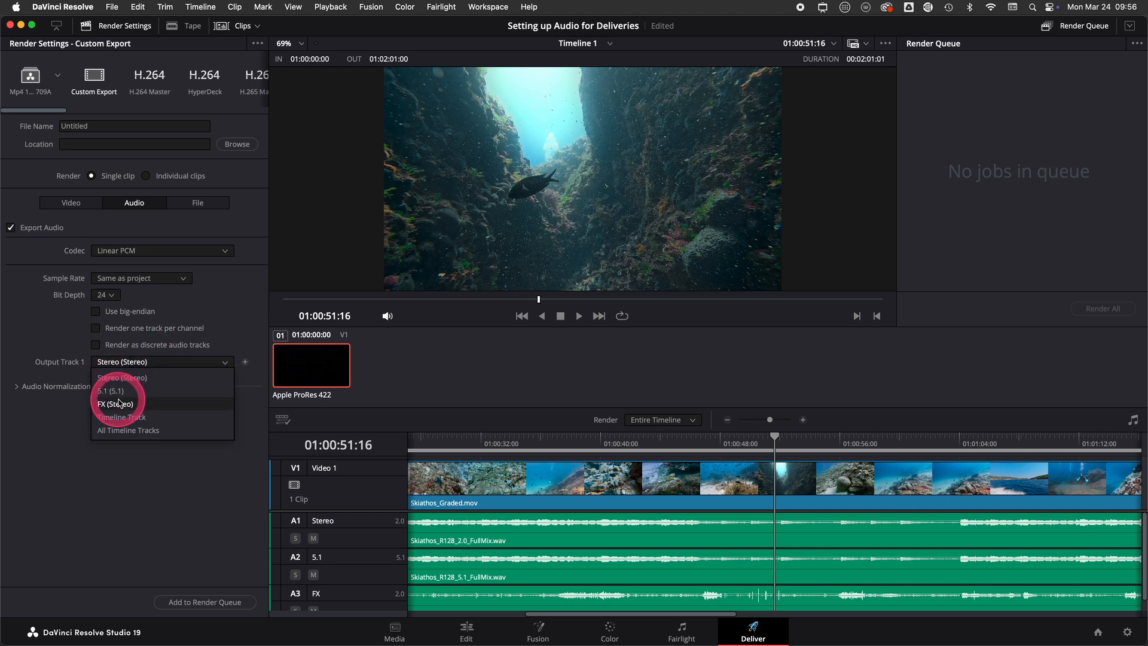
{"action": "mouse_move", "coordinate": [122, 377]}
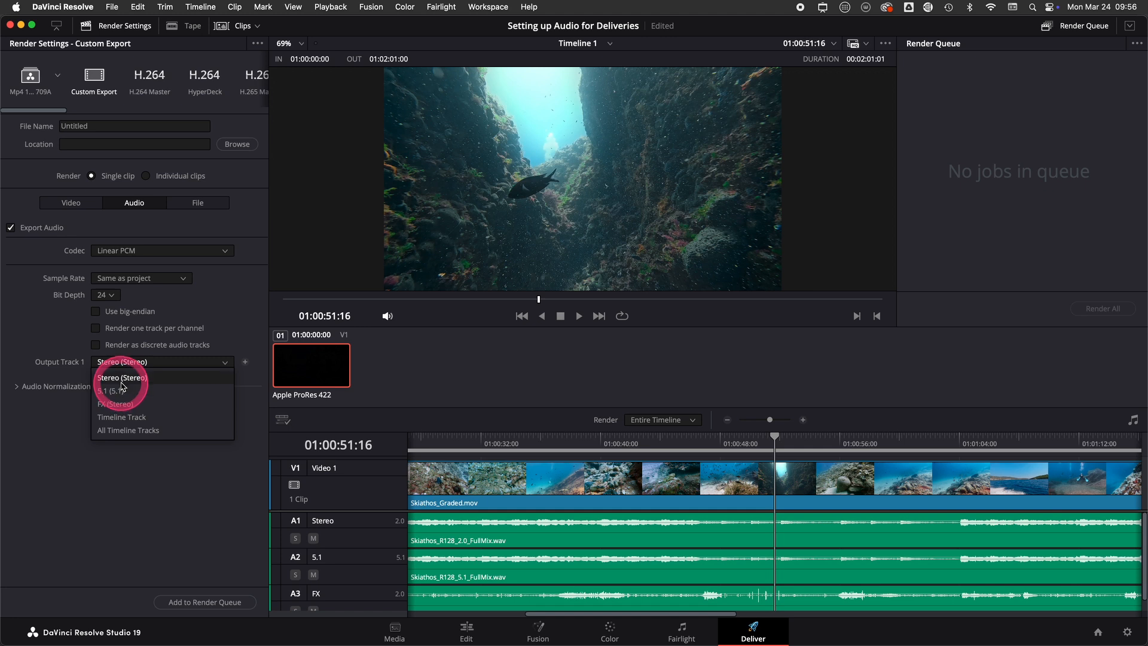
{"action": "mouse_move", "coordinate": [110, 390]}
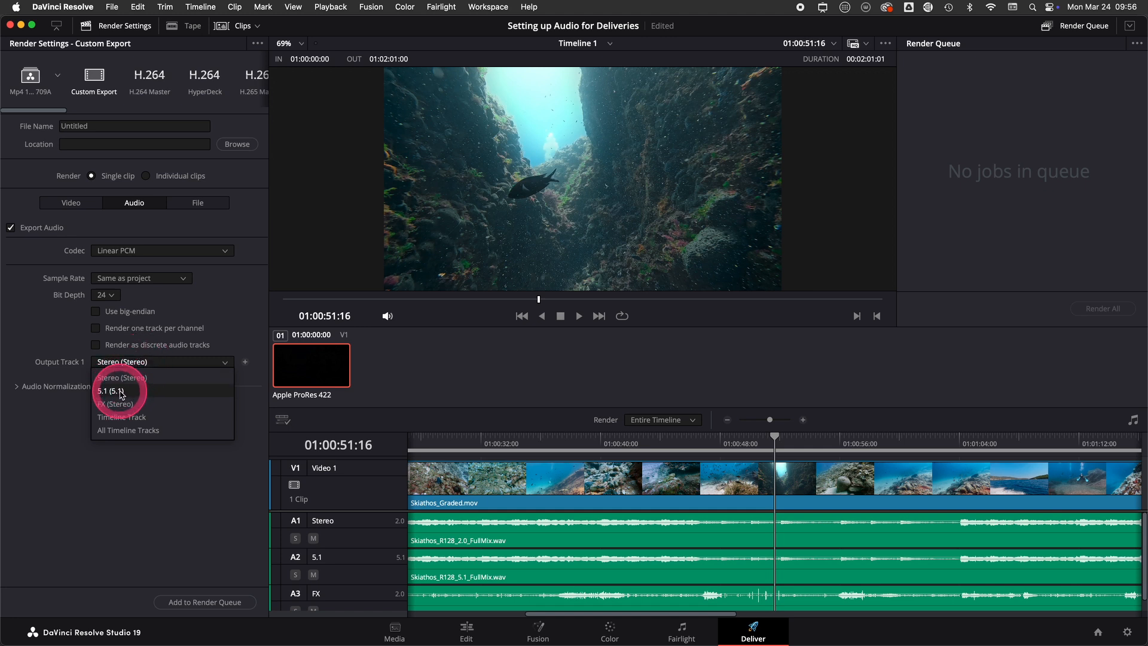
{"action": "left_click", "coordinate": [109, 390]}
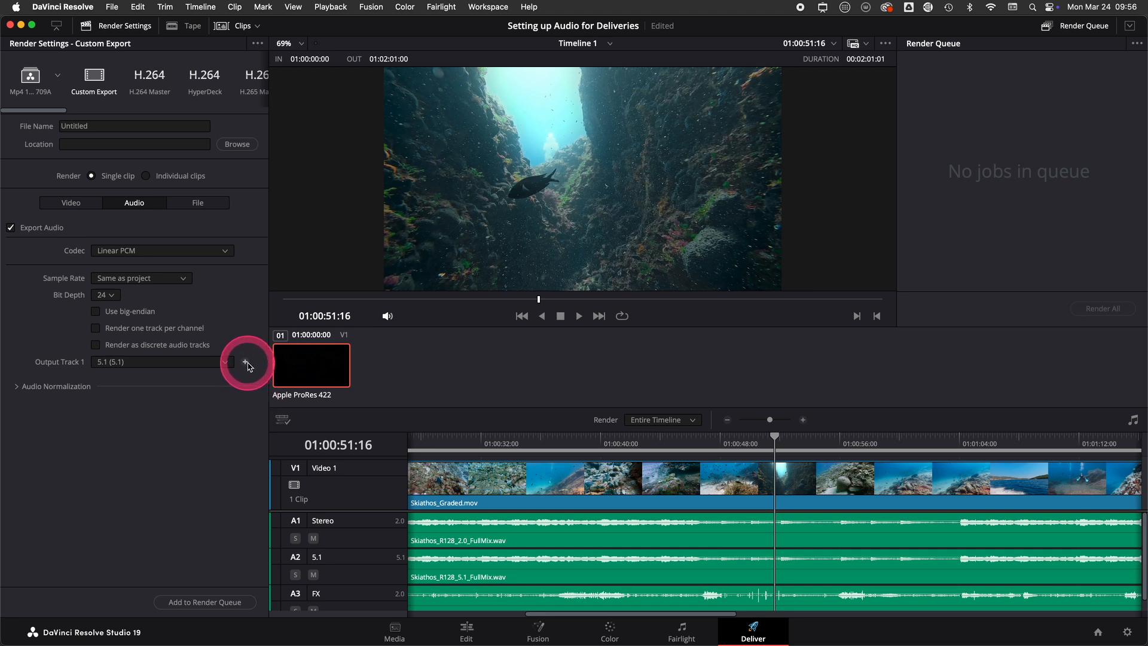
{"action": "left_click", "coordinate": [244, 361]}
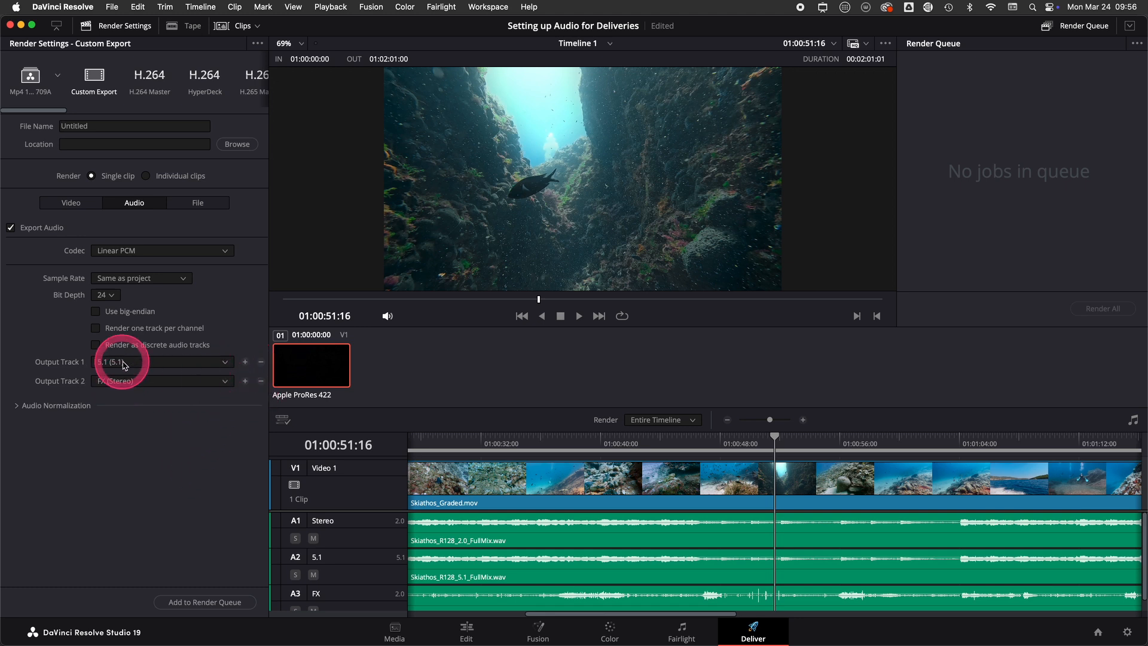
{"action": "left_click", "coordinate": [161, 380]}
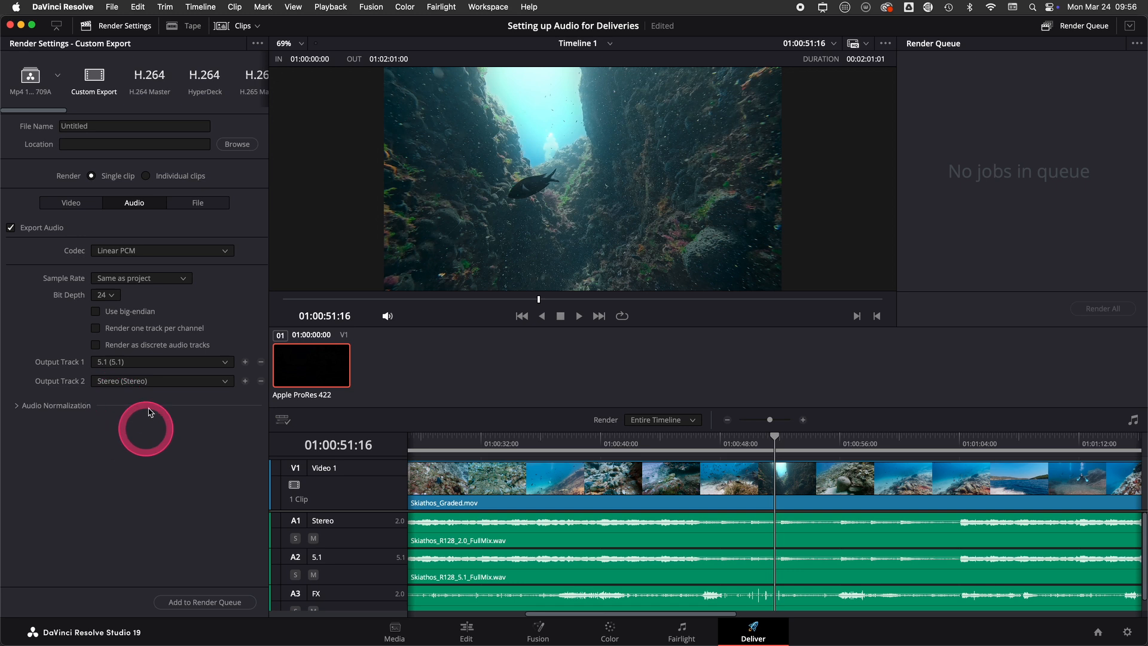
{"action": "mouse_move", "coordinate": [173, 436]}
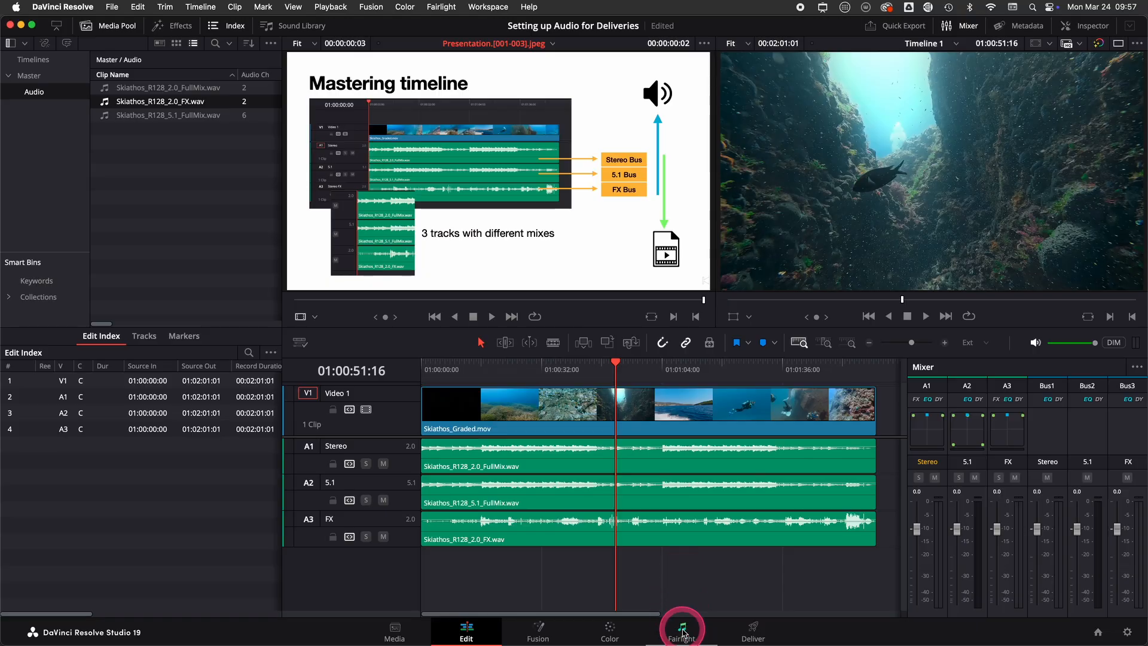
- On the Fairlight page, bring up the Presets Library and list its Filter by preset types
{"action": "left_click", "coordinate": [680, 628]}
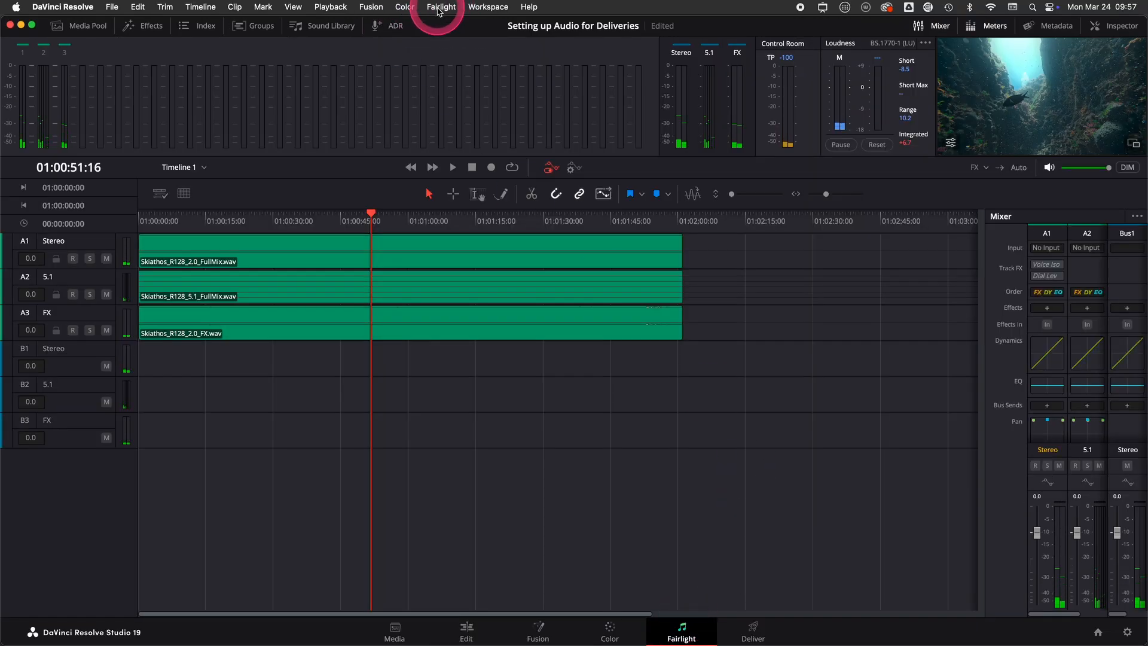
{"action": "left_click", "coordinate": [440, 8]}
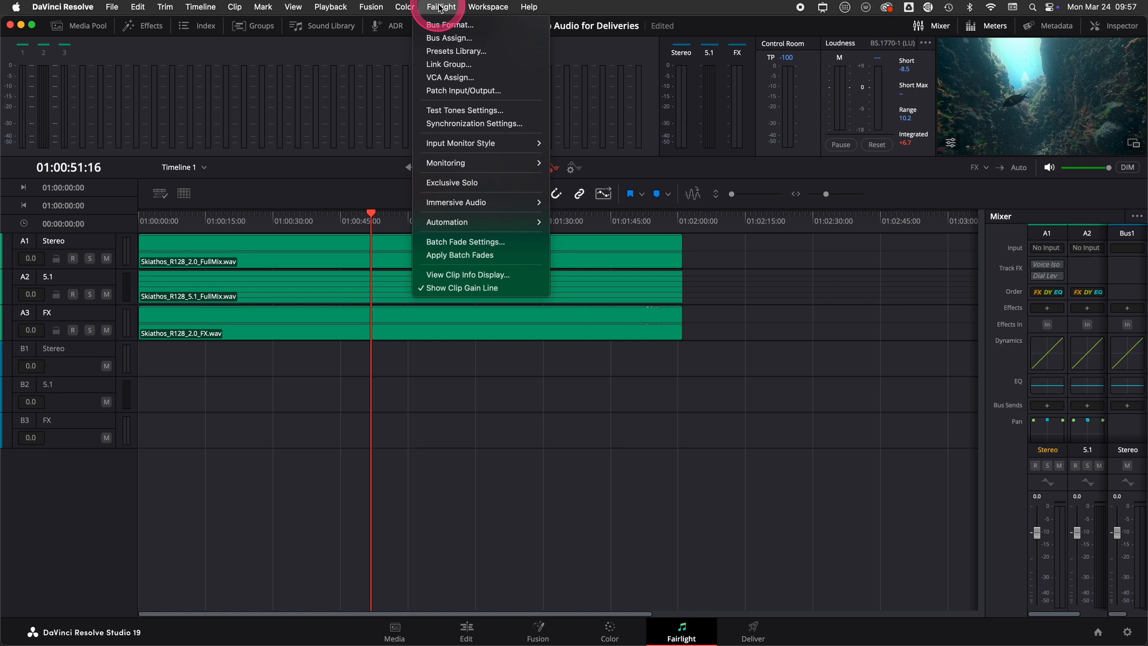
{"action": "mouse_move", "coordinate": [456, 51]}
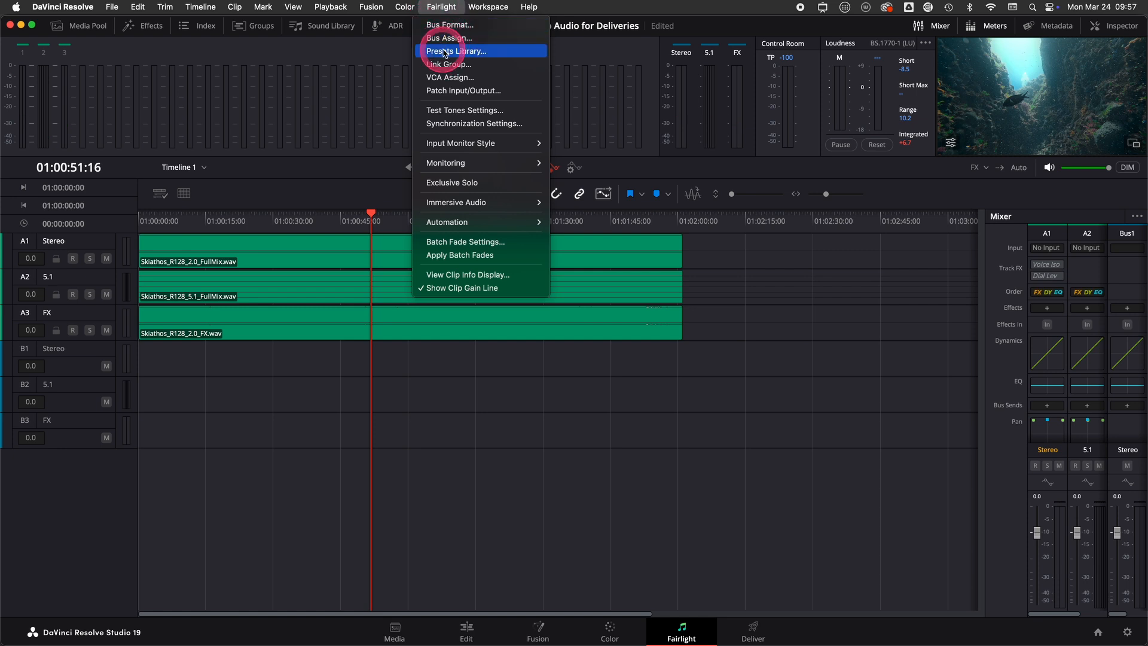
{"action": "left_click", "coordinate": [455, 50]}
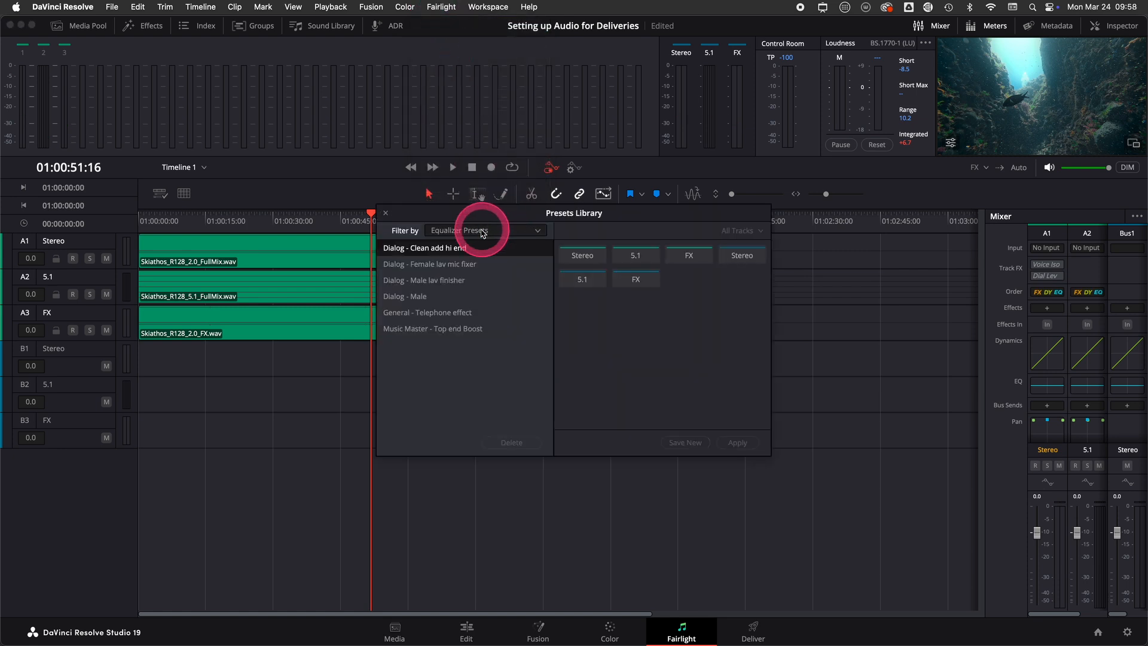
{"action": "left_click", "coordinate": [485, 230]}
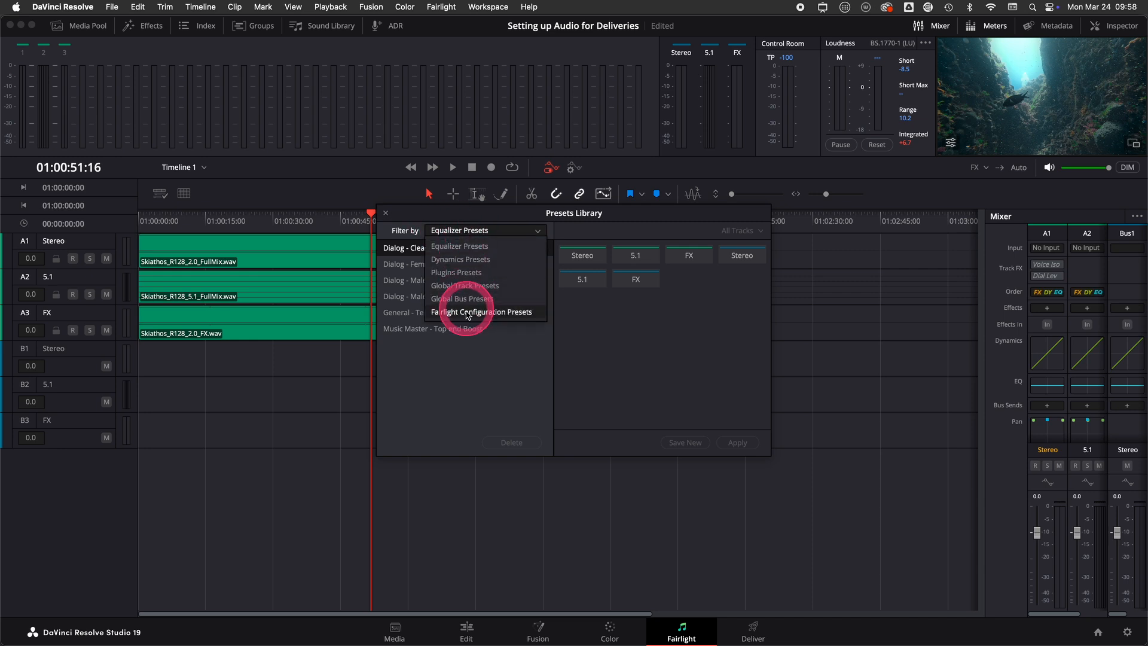